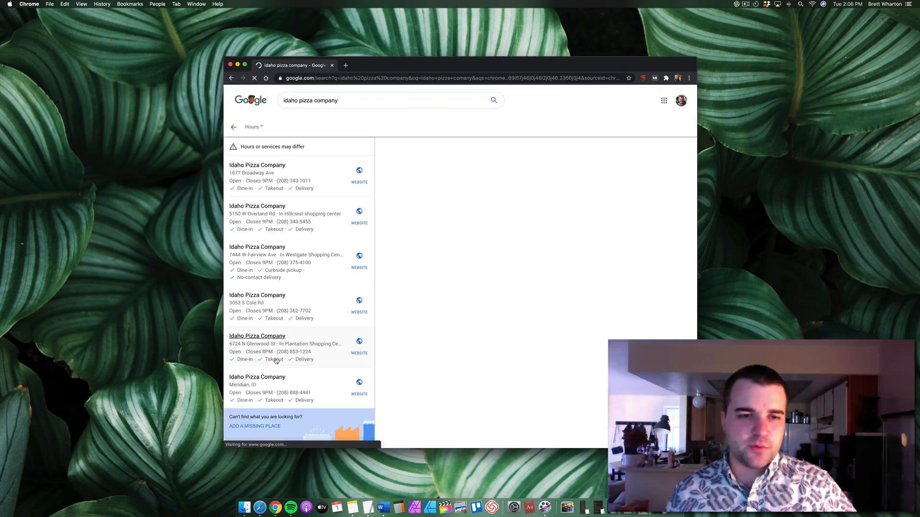
Step: Open the Broadway Ave Idaho Pizza Company listing and browse to its exterior photo
click(256, 164)
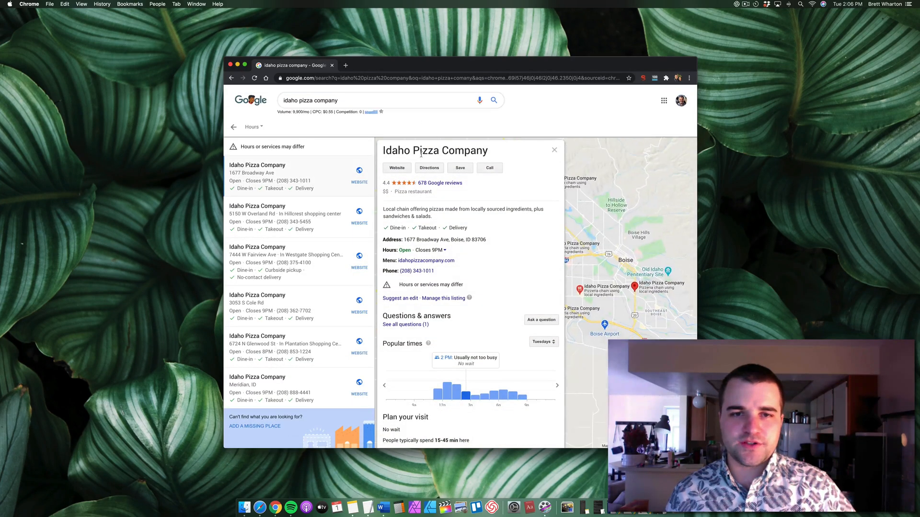
scroll(down, 3)
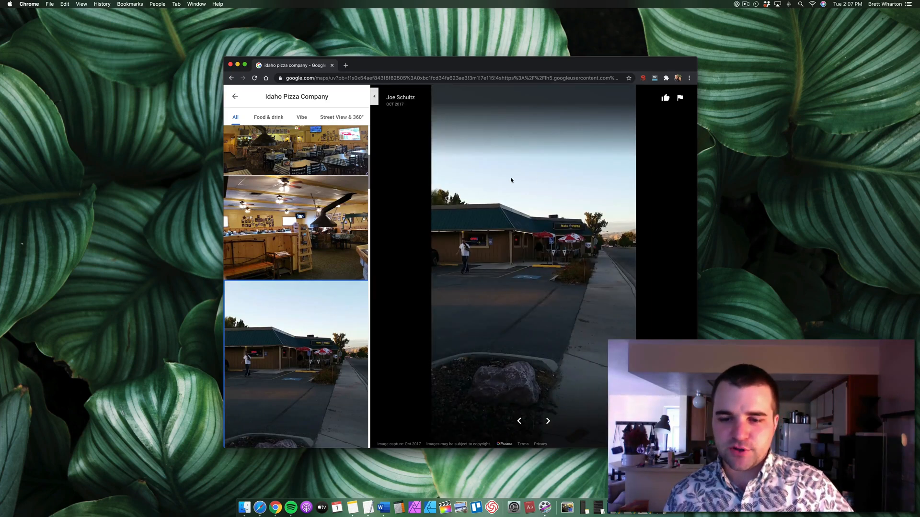
mouse_move(679, 97)
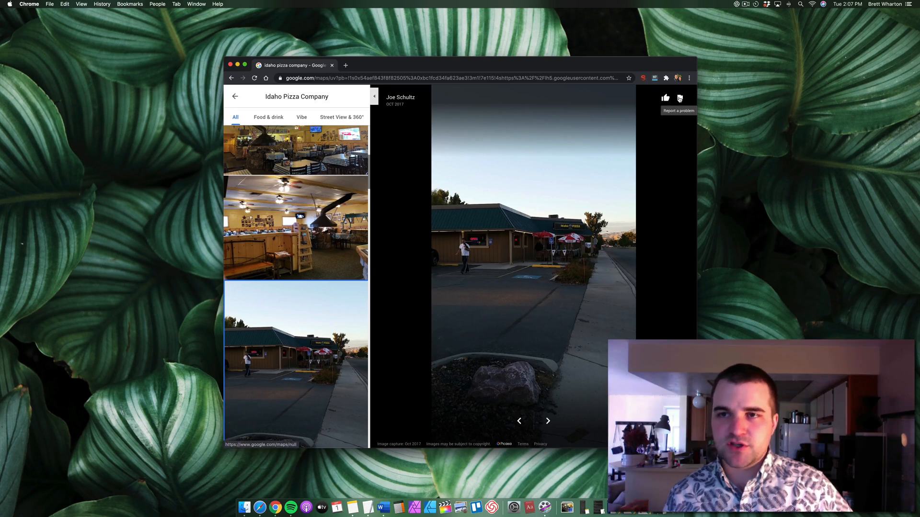
Step: Start reporting the exterior photo, then cancel the content report form
click(678, 98)
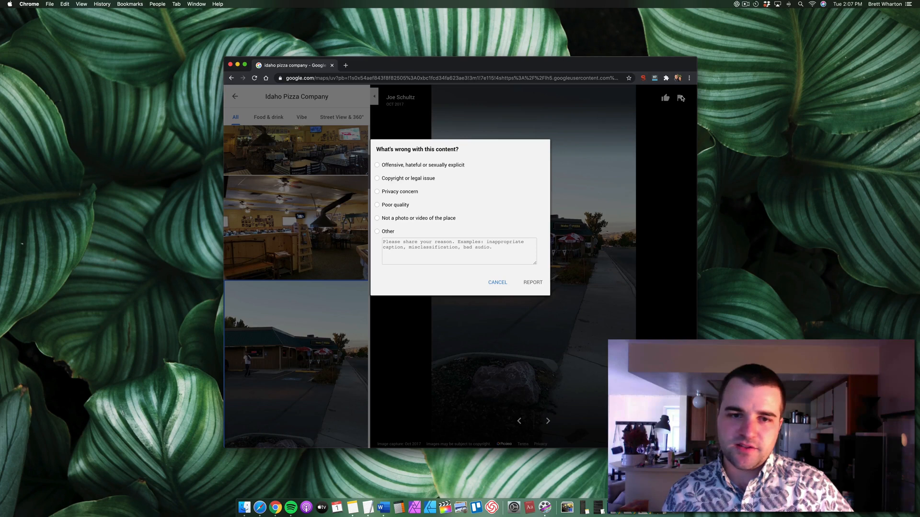
click(498, 282)
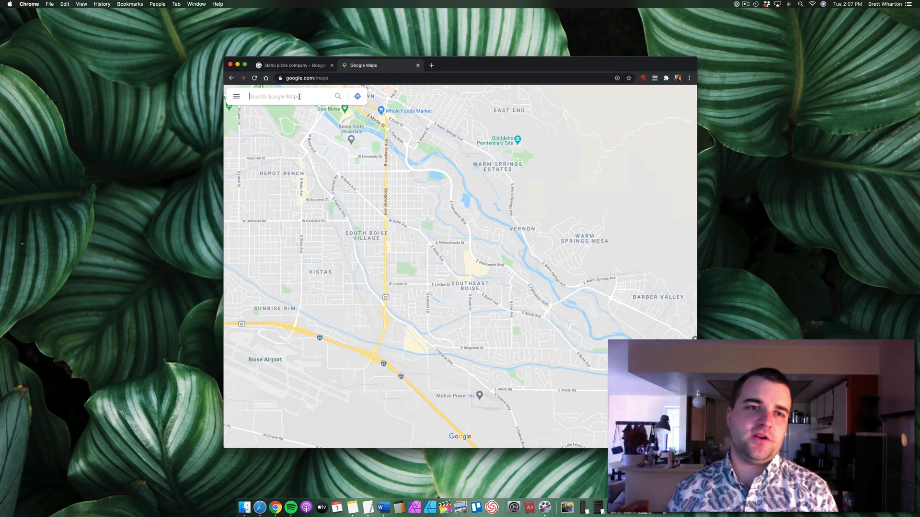
Step: Search Maps for 'idaho pizza company' and open the 1677 Broadway Ave listing
text(ida)
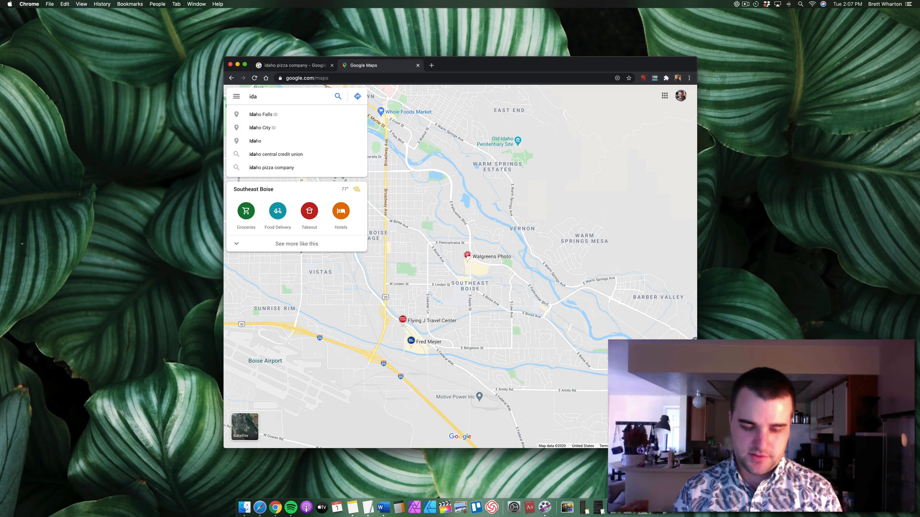
text(idaho pizza compa)
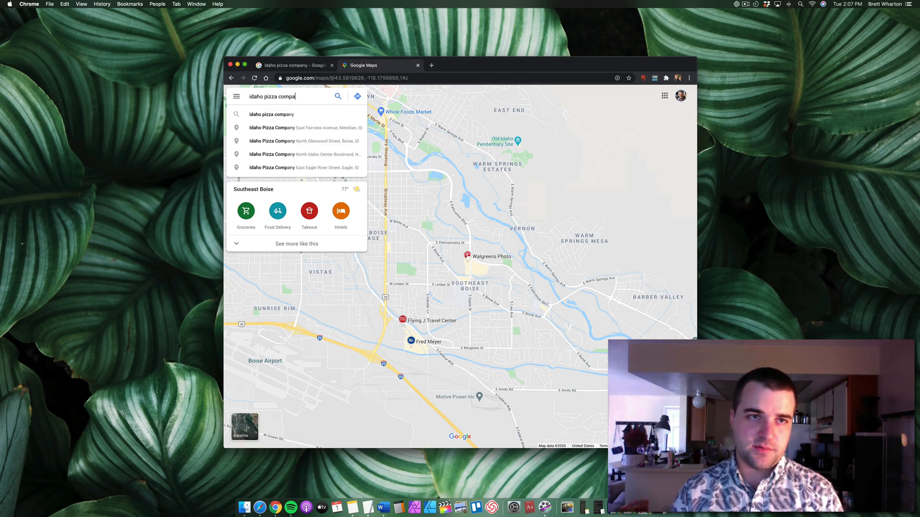
click(338, 96)
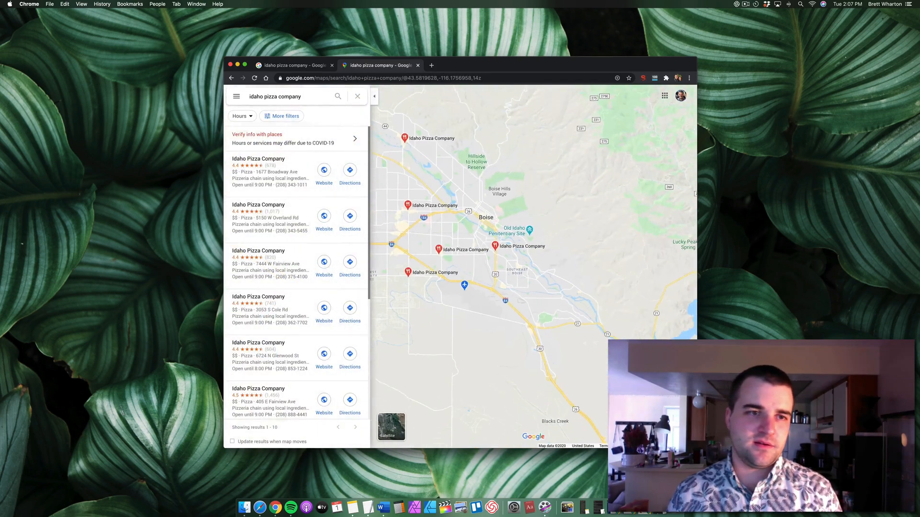
click(258, 158)
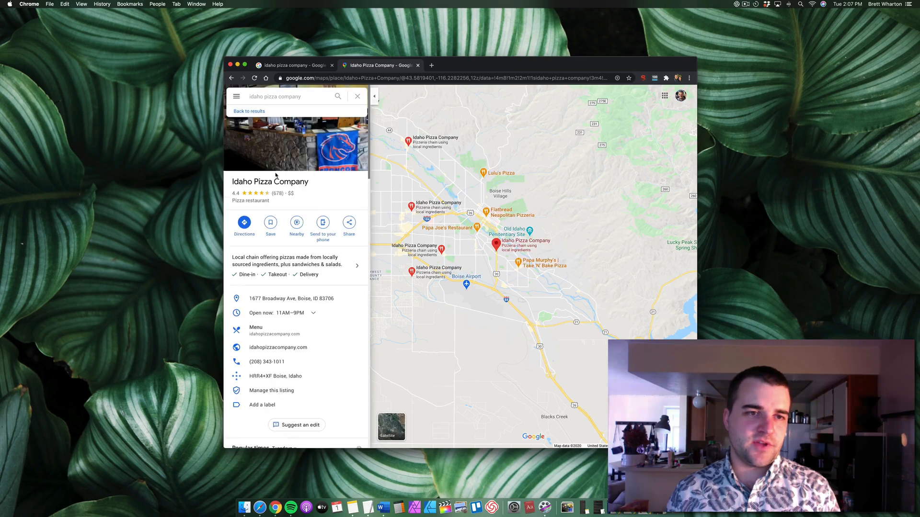
Step: Scroll to the listing's Photos section and open the full gallery
scroll(down, 3)
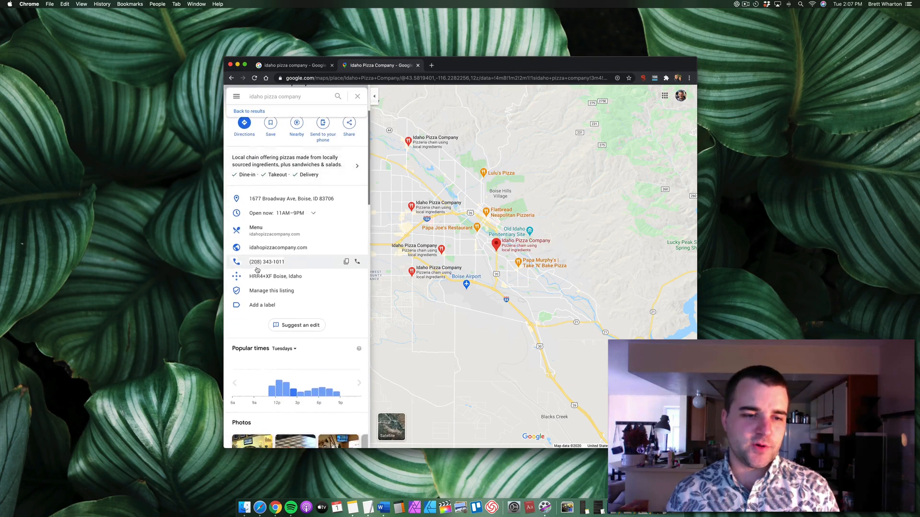
scroll(down, 3)
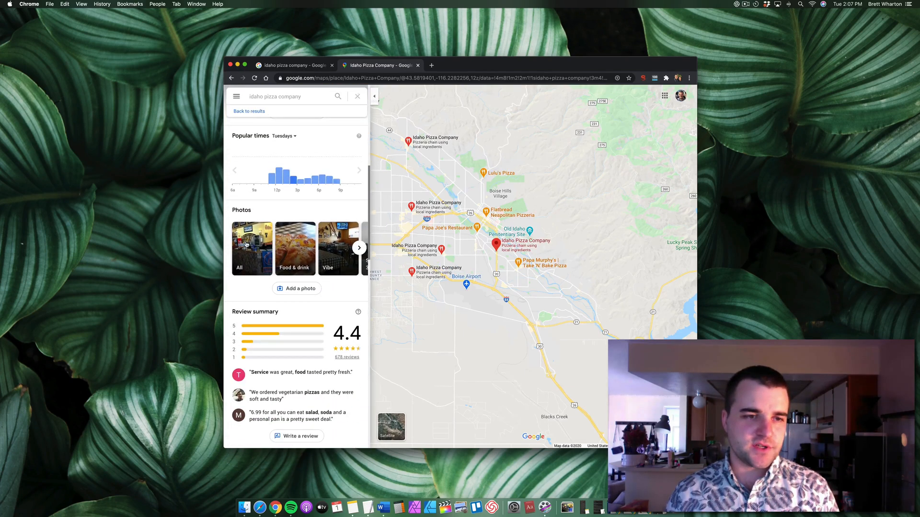
click(252, 246)
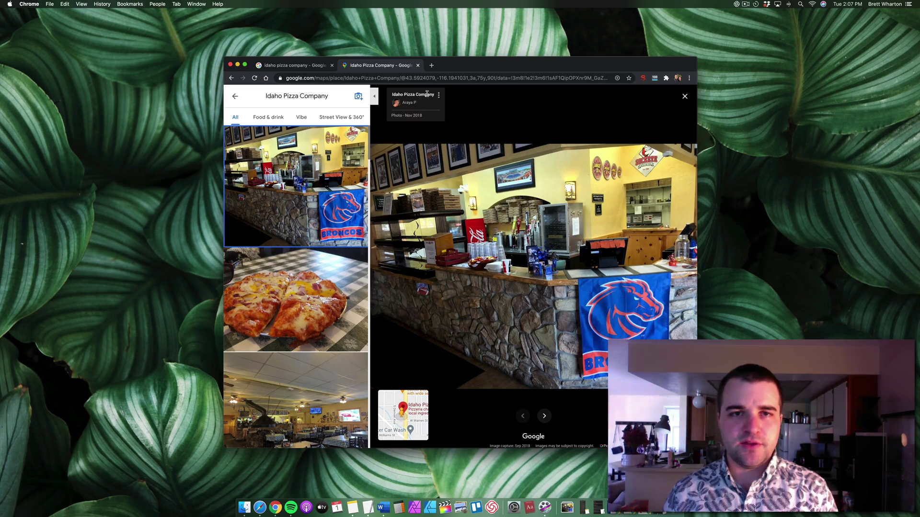
Step: Open the Report a problem page for the counter photo with the Broncos towel
click(439, 95)
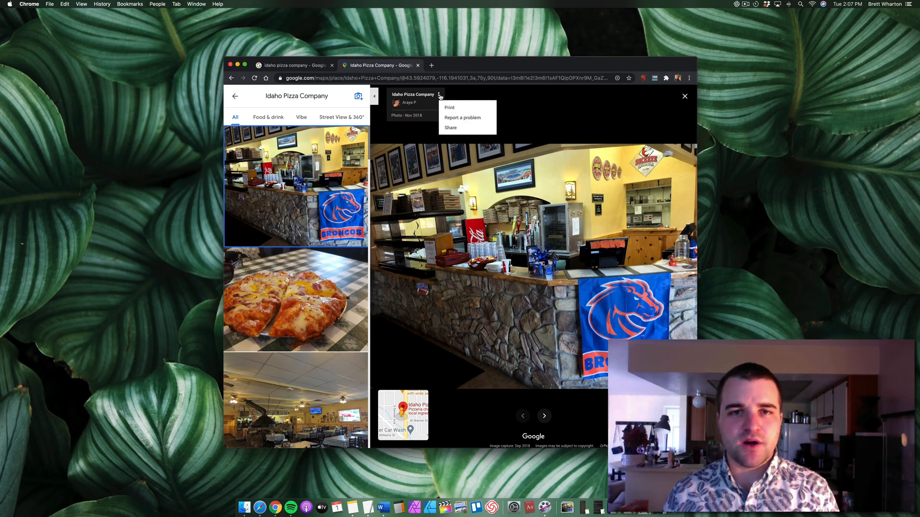
mouse_move(467, 118)
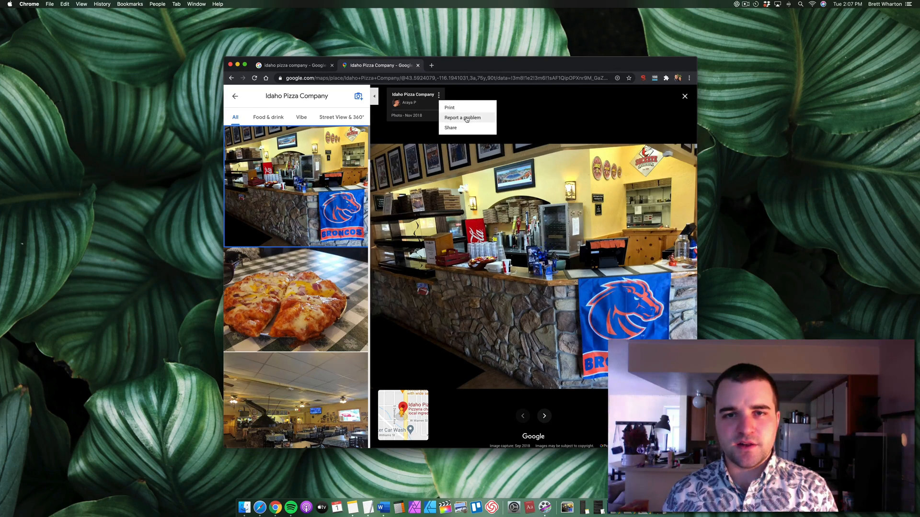
click(462, 117)
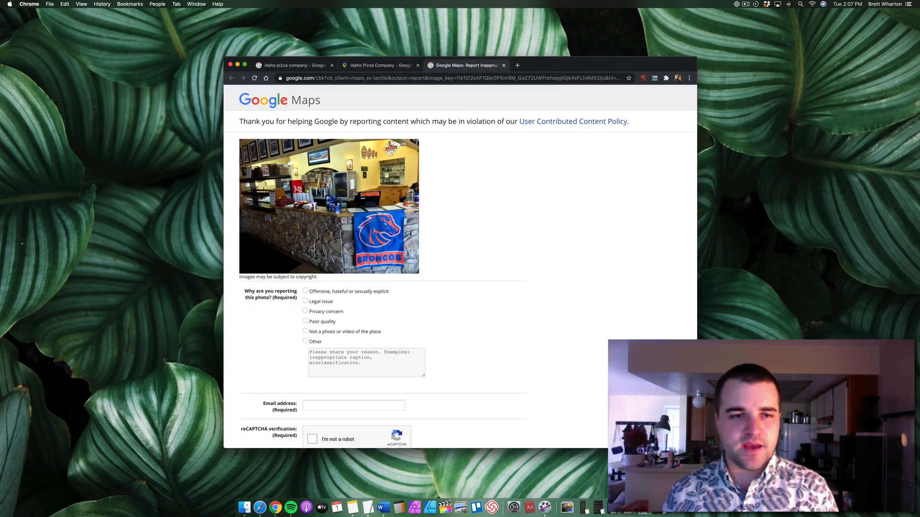
Step: Save the counter photo to Downloads and reveal the downloaded file in Finder
right_click(312, 190)
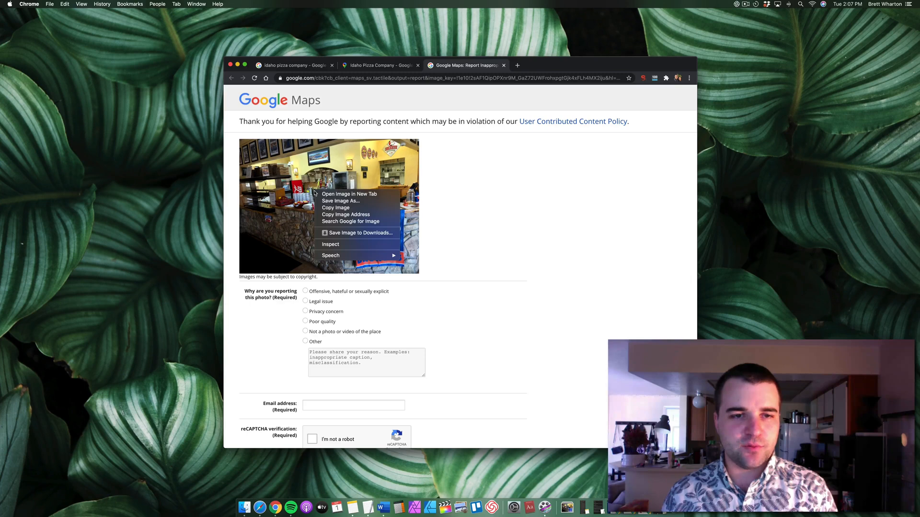
click(346, 233)
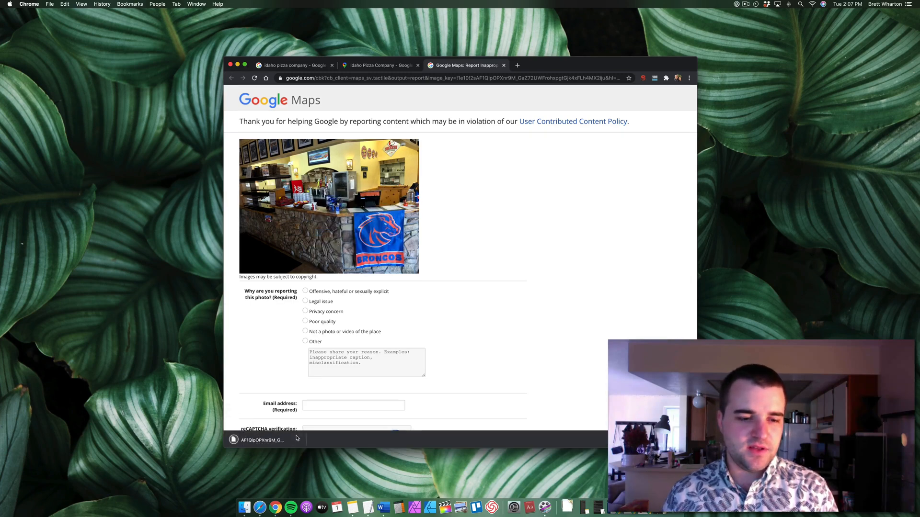
click(299, 439)
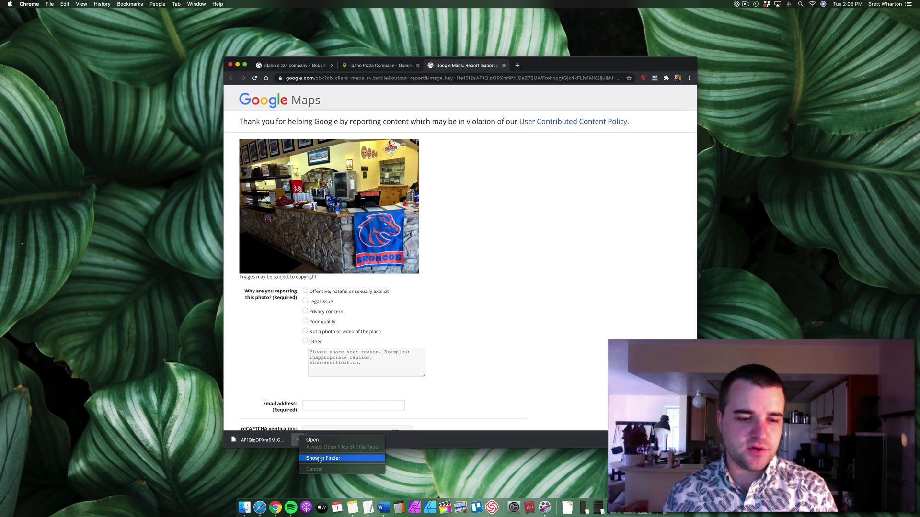
click(323, 458)
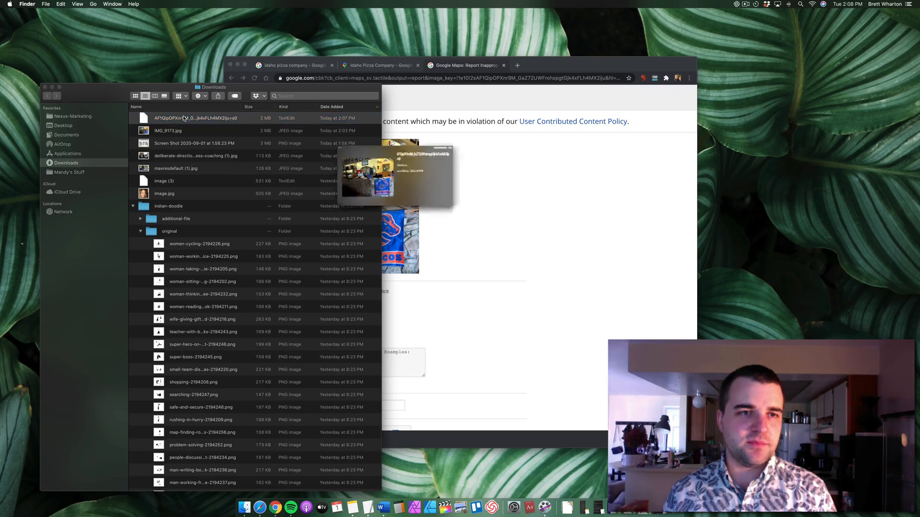
Step: Rename the downloaded photo in Finder to pizza-company.jpg
click(195, 119)
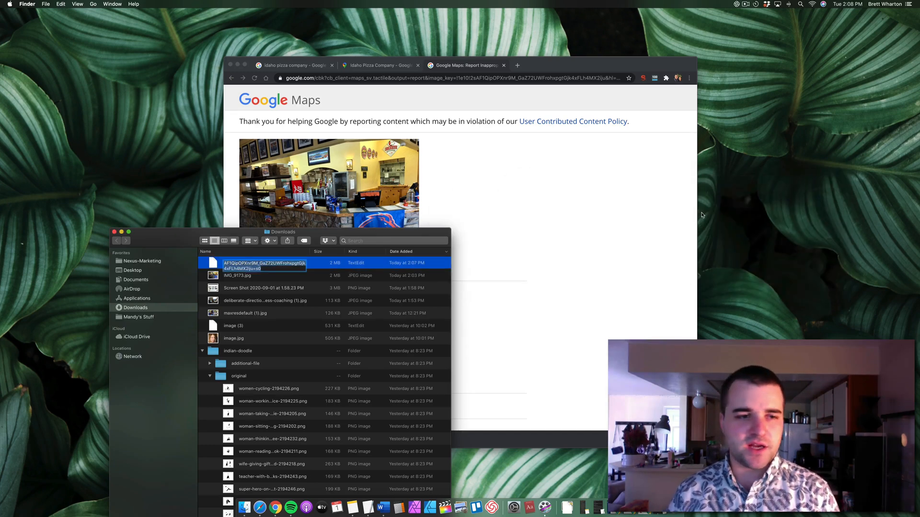
text(pizza-company.jpg)
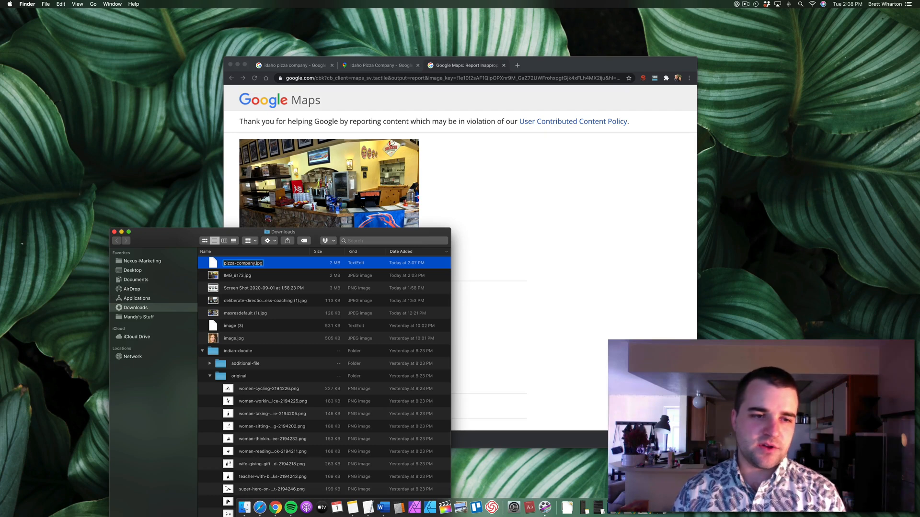
key(Return)
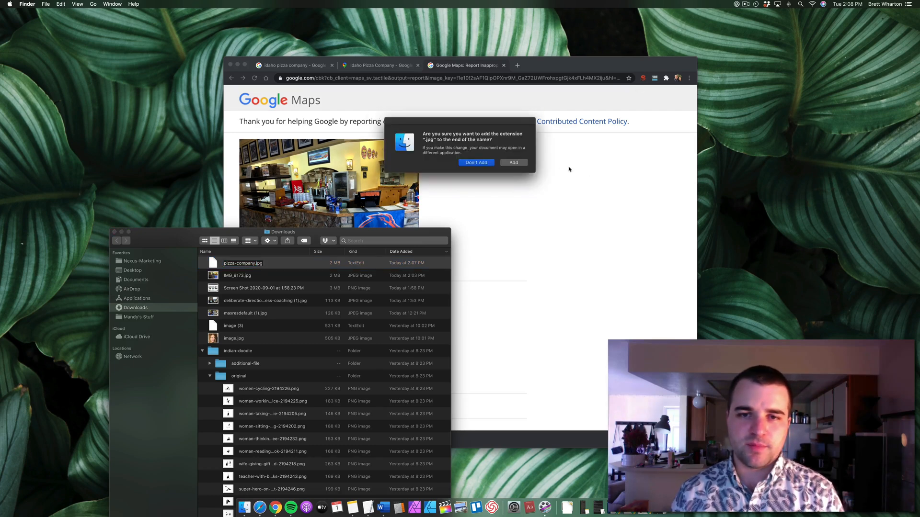